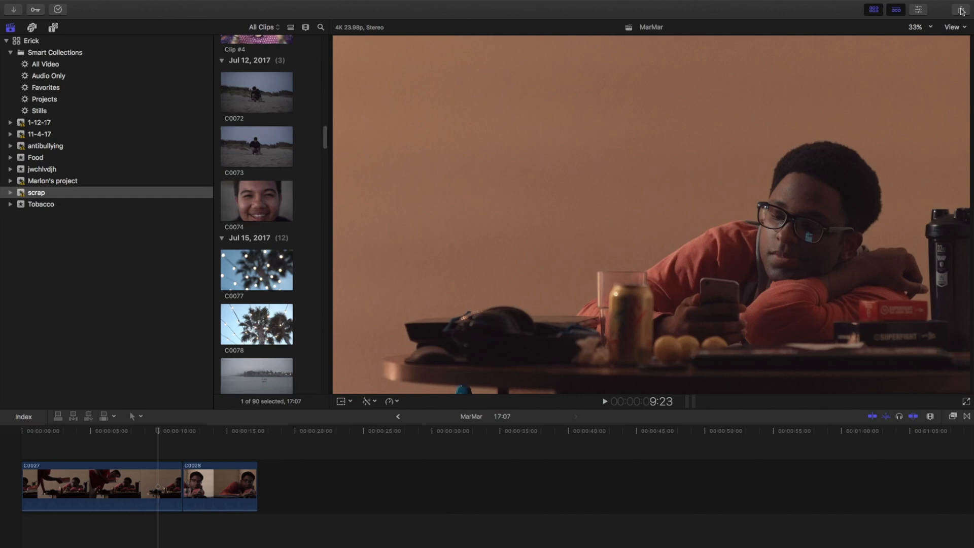
Open the Share menu from the top-right toolbar
left_click(958, 10)
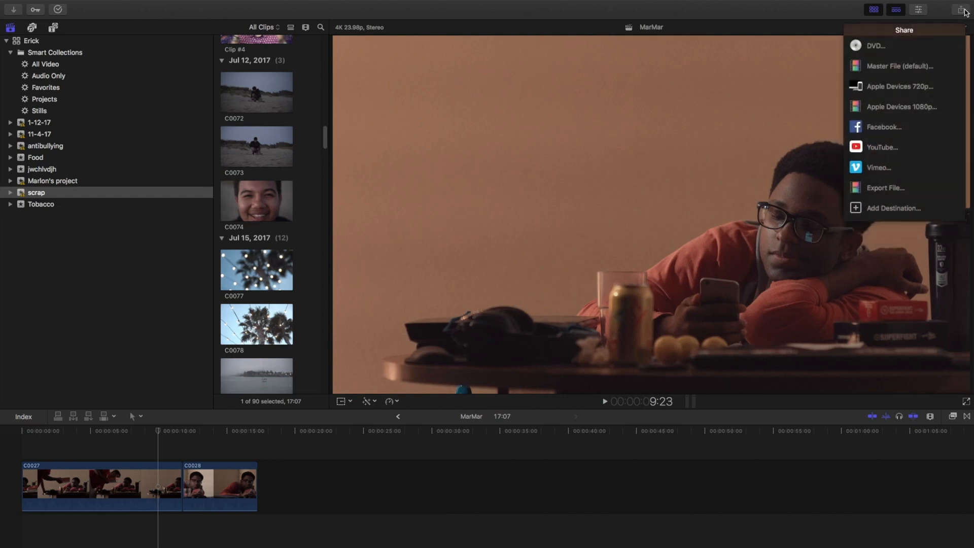
mouse_move(876, 45)
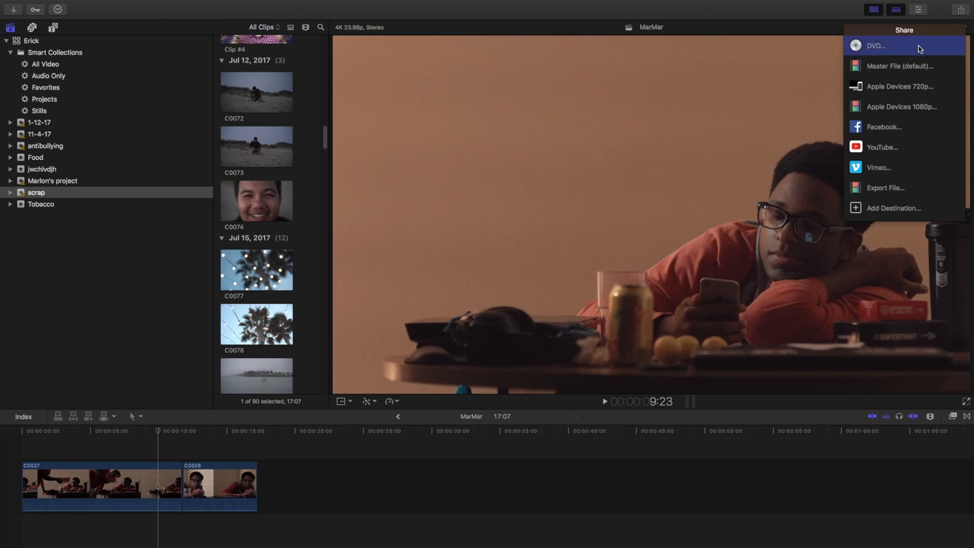
mouse_move(901, 66)
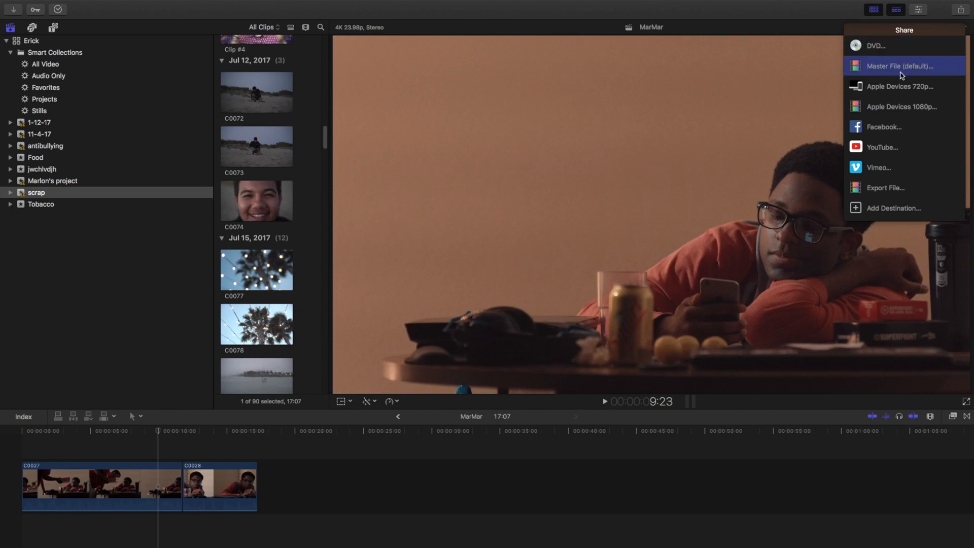
Choose Master File (default), check the Info tab, then settle on the Settings tab
left_click(899, 66)
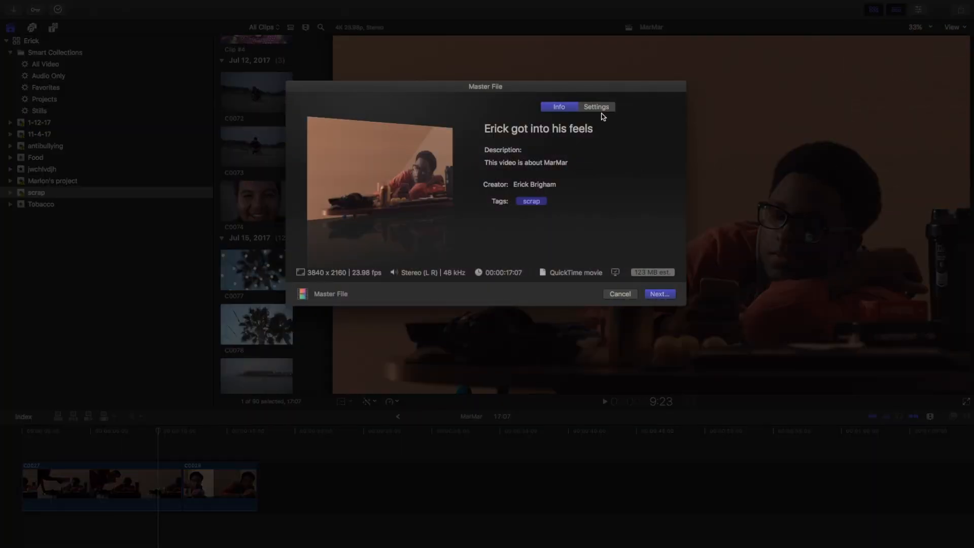
left_click(595, 106)
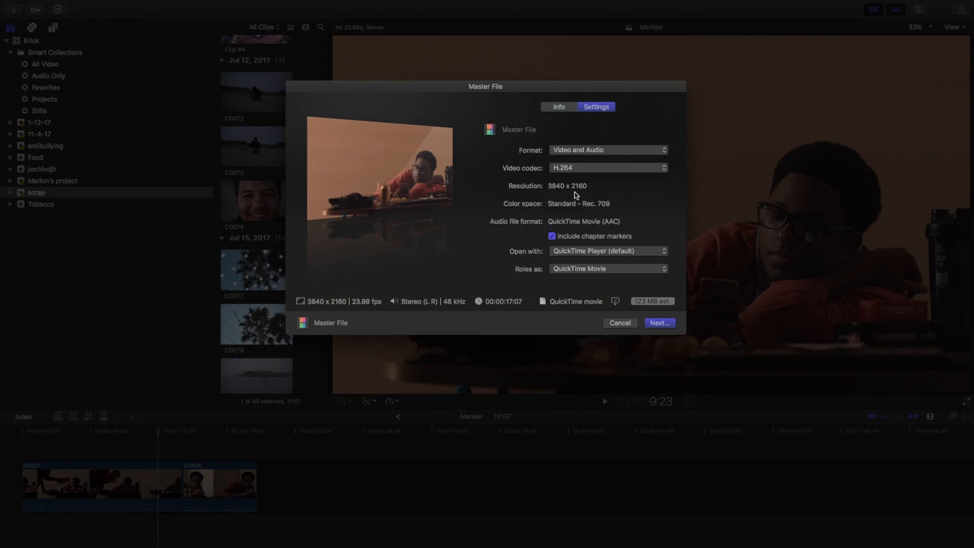
left_click(559, 107)
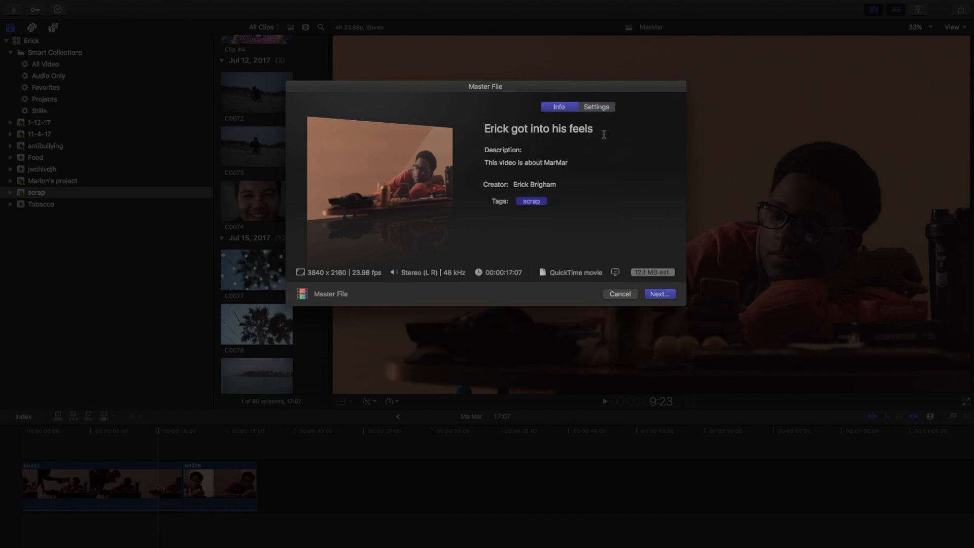
double_click(537, 128)
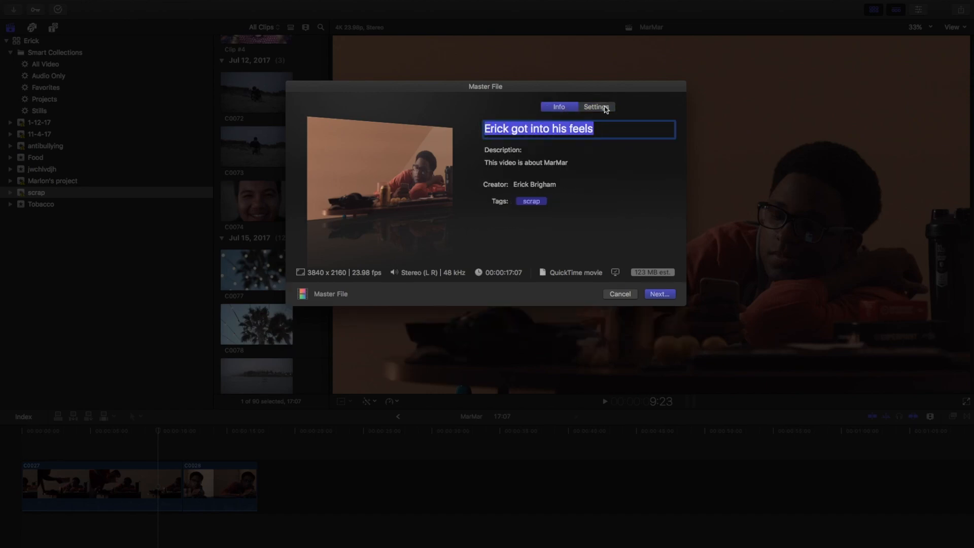
left_click(595, 107)
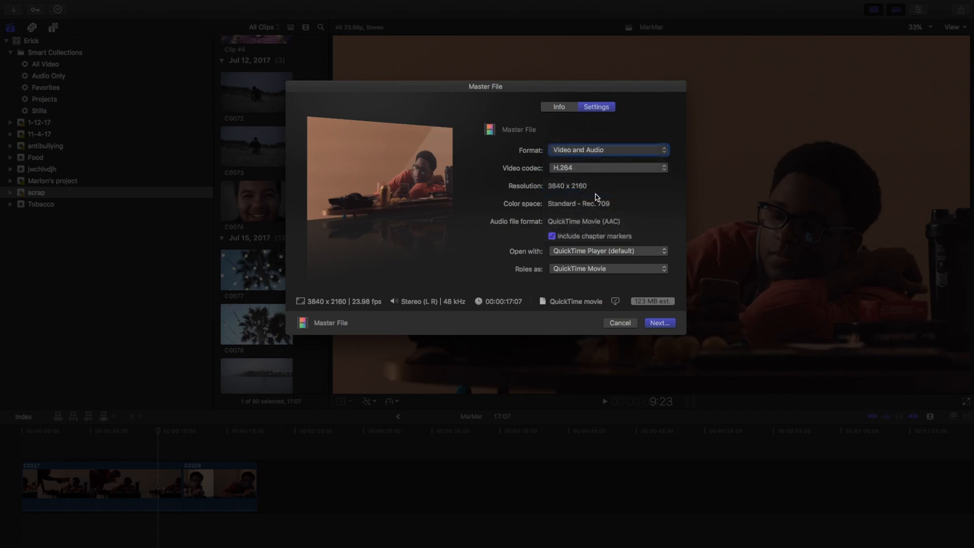
Change the Master File resolution to 3840 x 2160
left_click(606, 150)
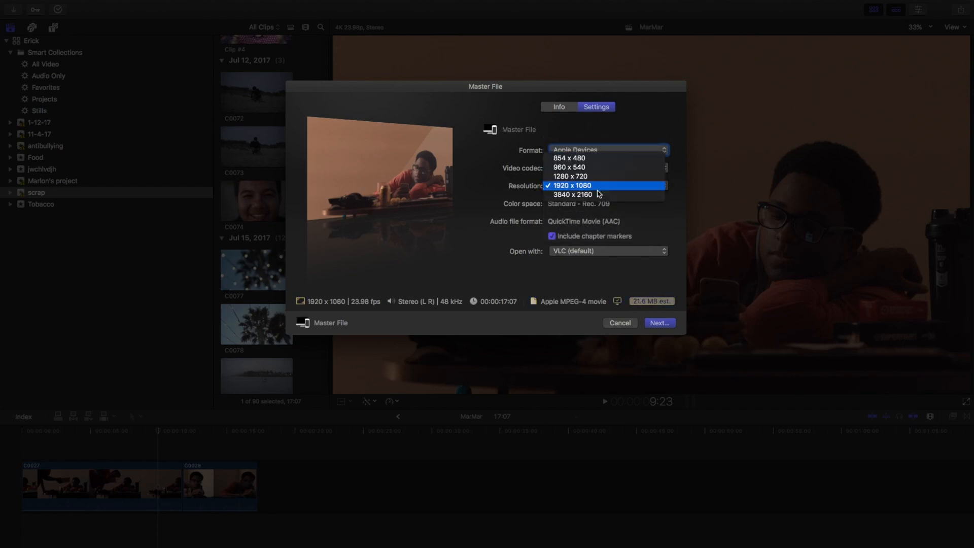
mouse_move(570, 179)
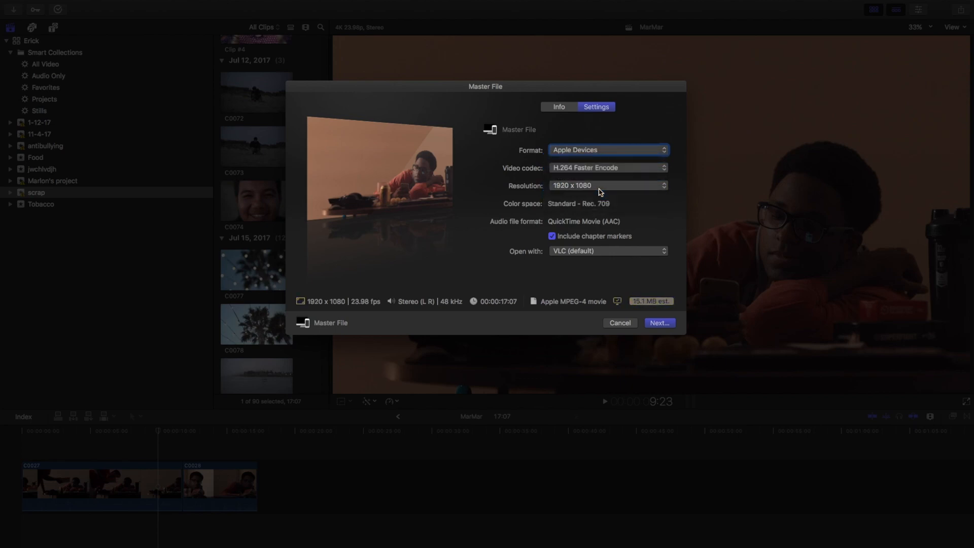
left_click(608, 185)
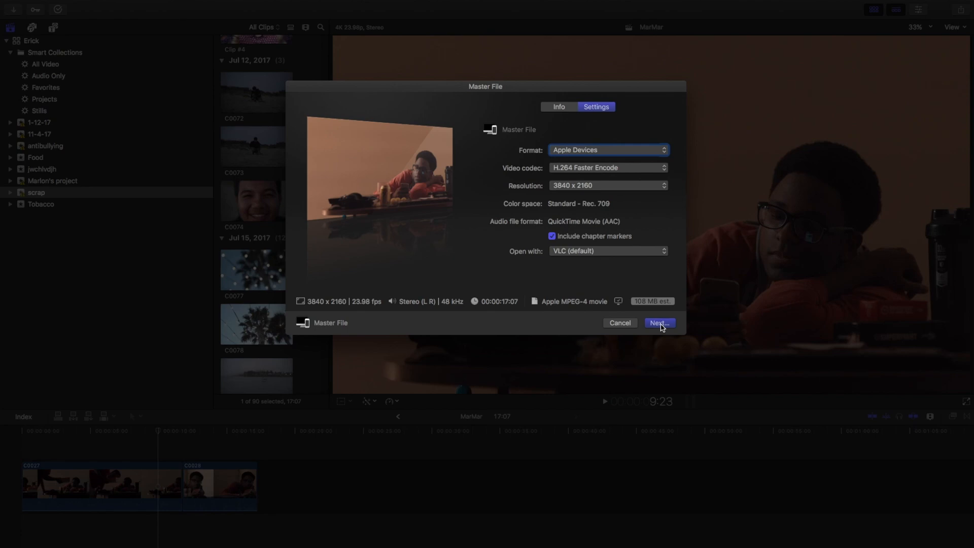
Save the export as 'test' on the Desktop and check its progress in Background Tasks
left_click(658, 323)
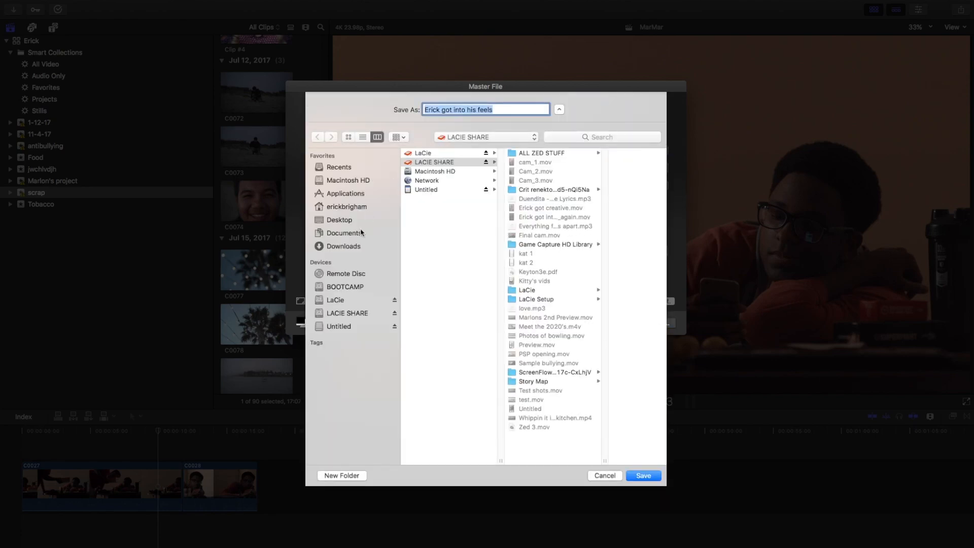
left_click(339, 219)
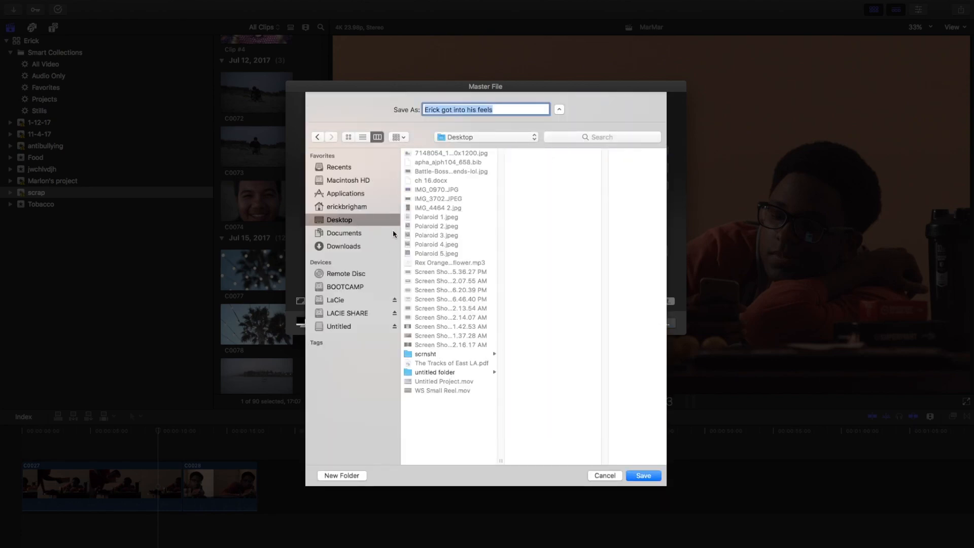
type("test")
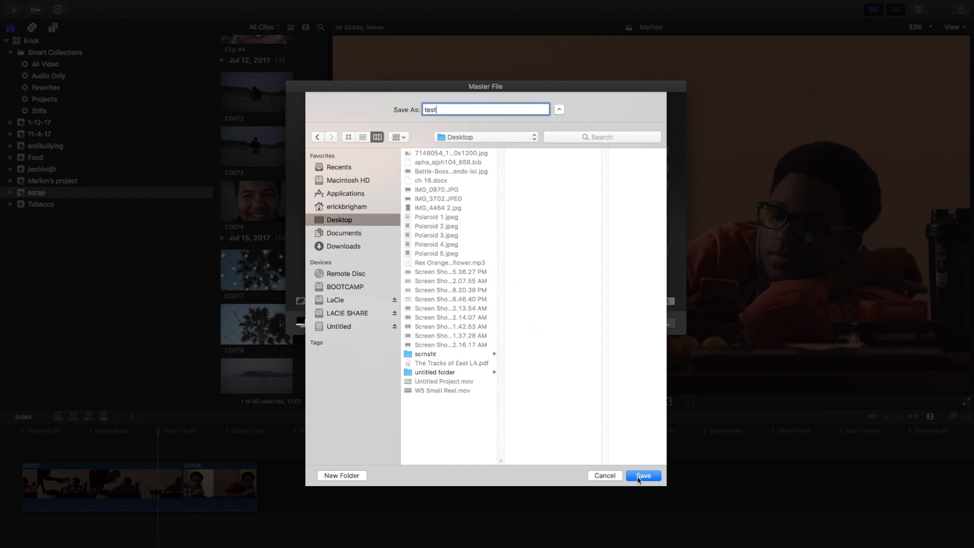
left_click(643, 475)
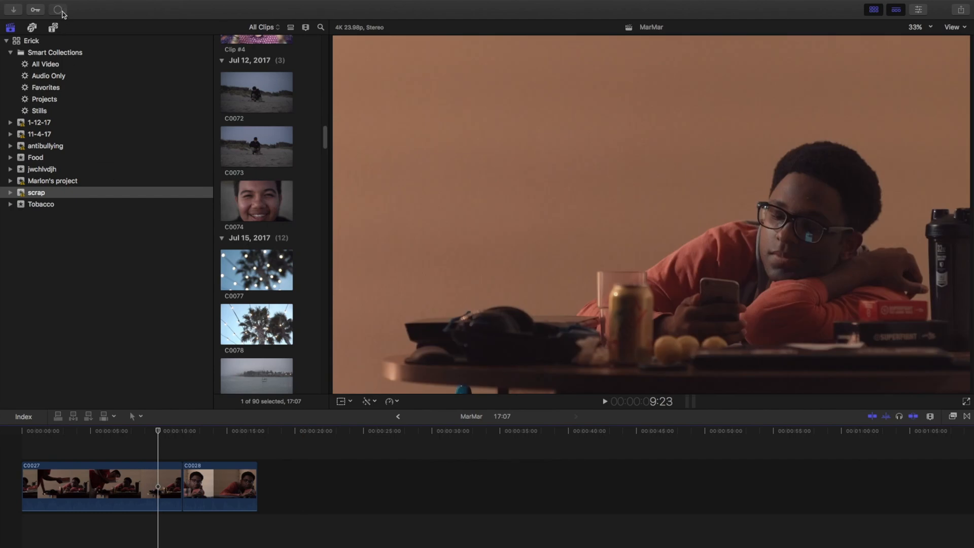
left_click(58, 9)
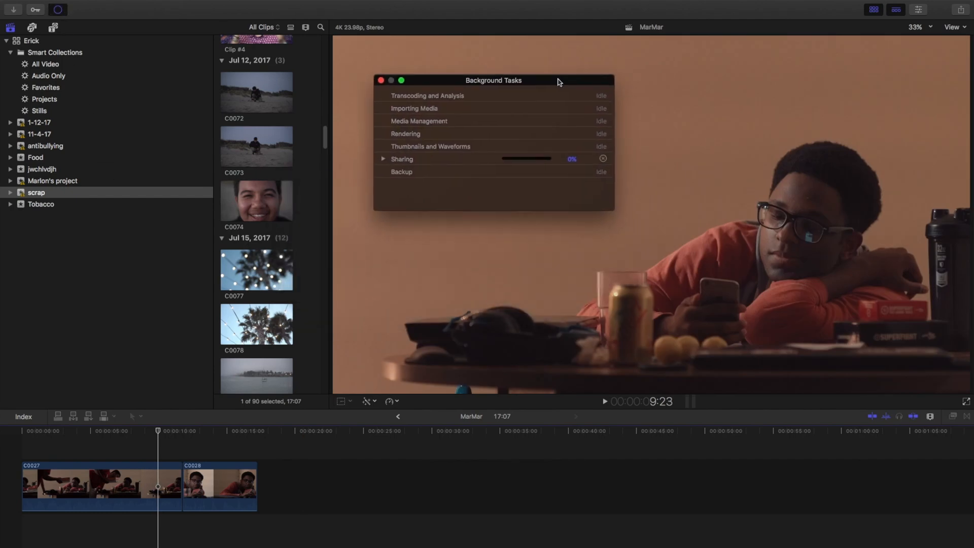